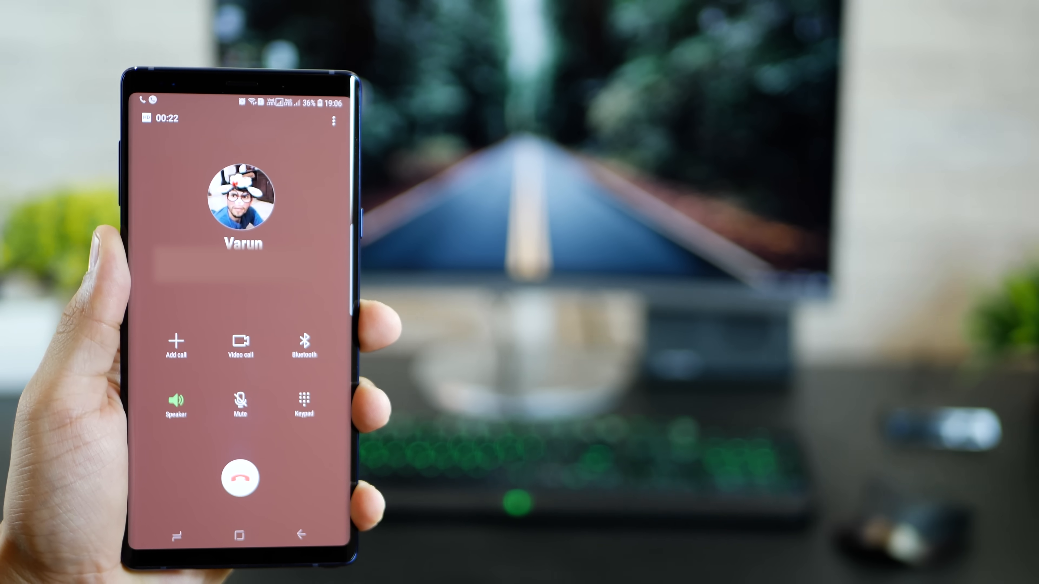
Step: Show the Phone app's Record calls settings with notifications after recorded calls enabled
left_click(334, 122)
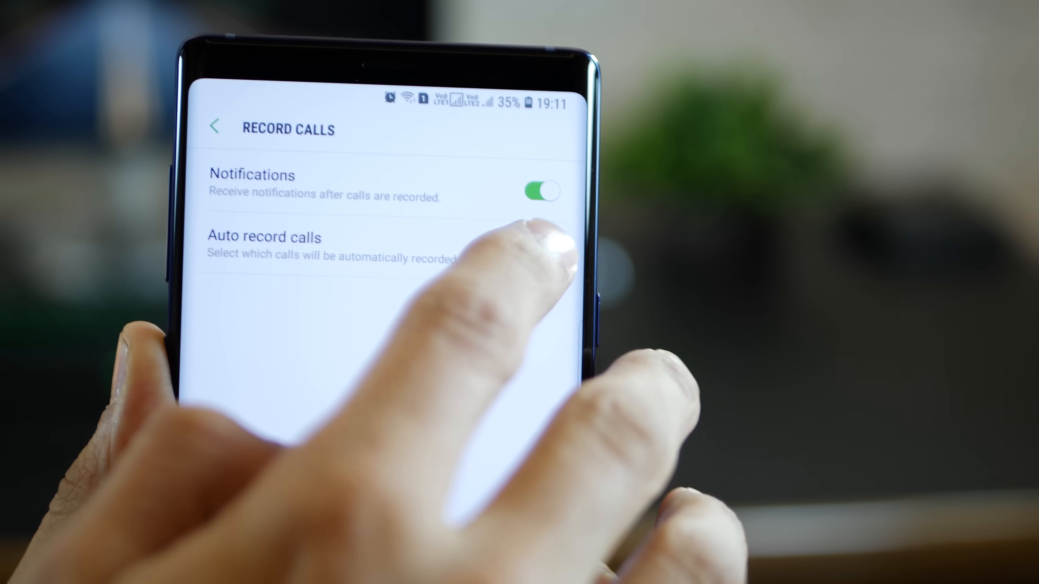
left_click(541, 250)
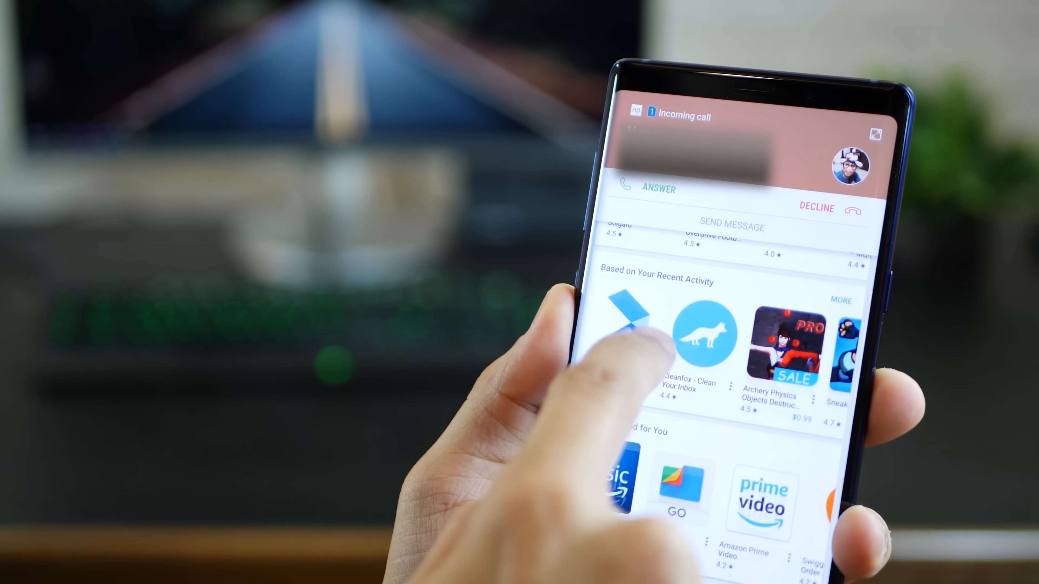
scroll("down", 3)
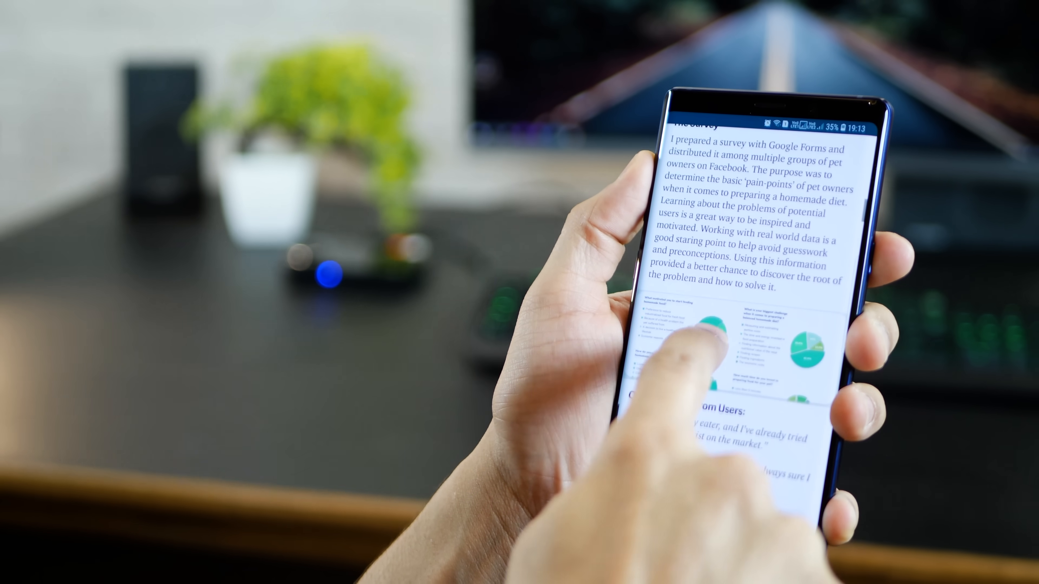
Step: Scroll down through the pet-owner survey article in night mode
scroll("down", 3)
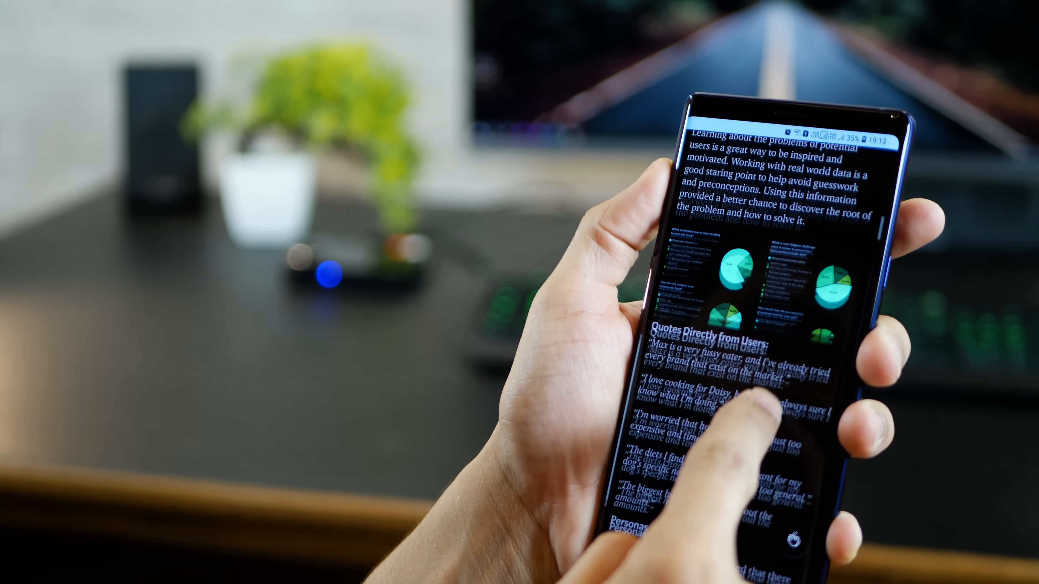
scroll("down", 3)
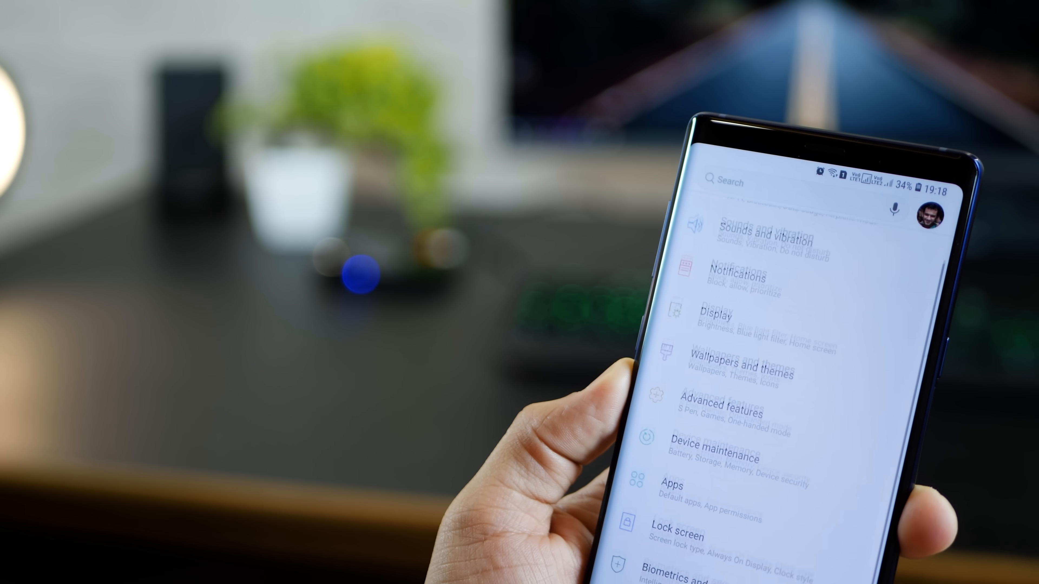
Step: Reach Accessibility's More settings with direct access and call answering options
scroll("down", 3)
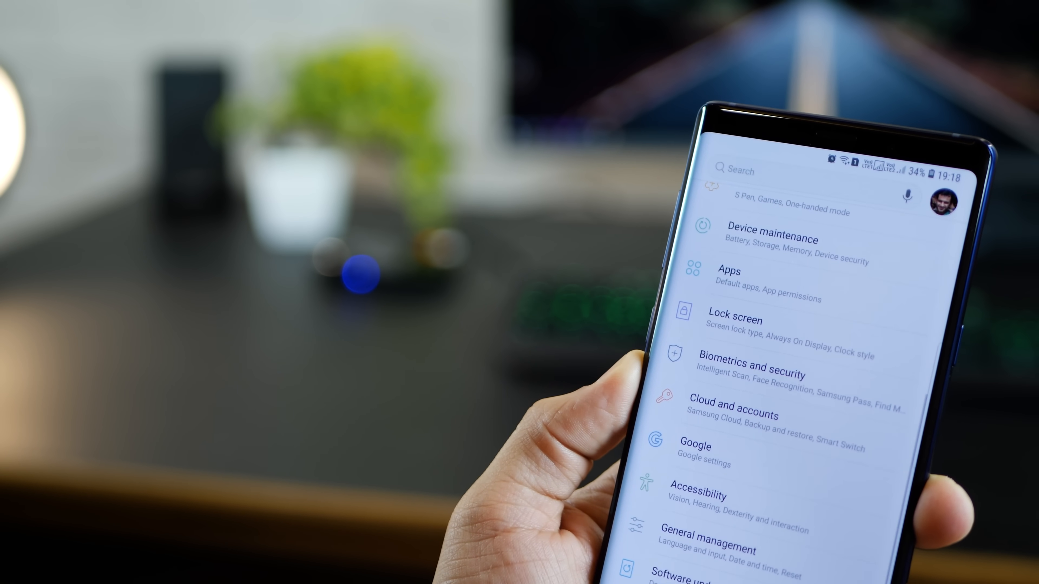
left_click(697, 495)
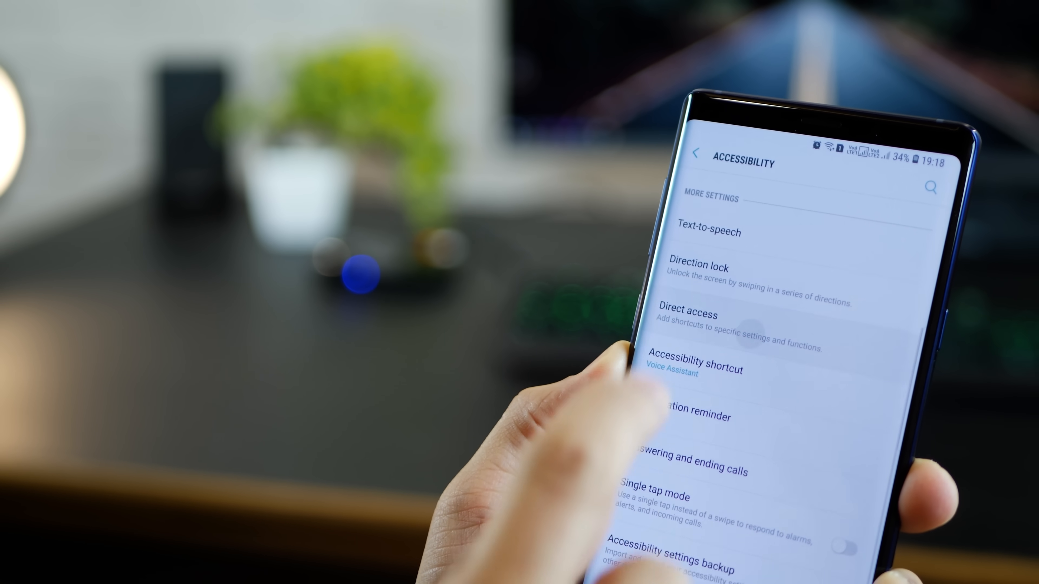
left_click(691, 315)
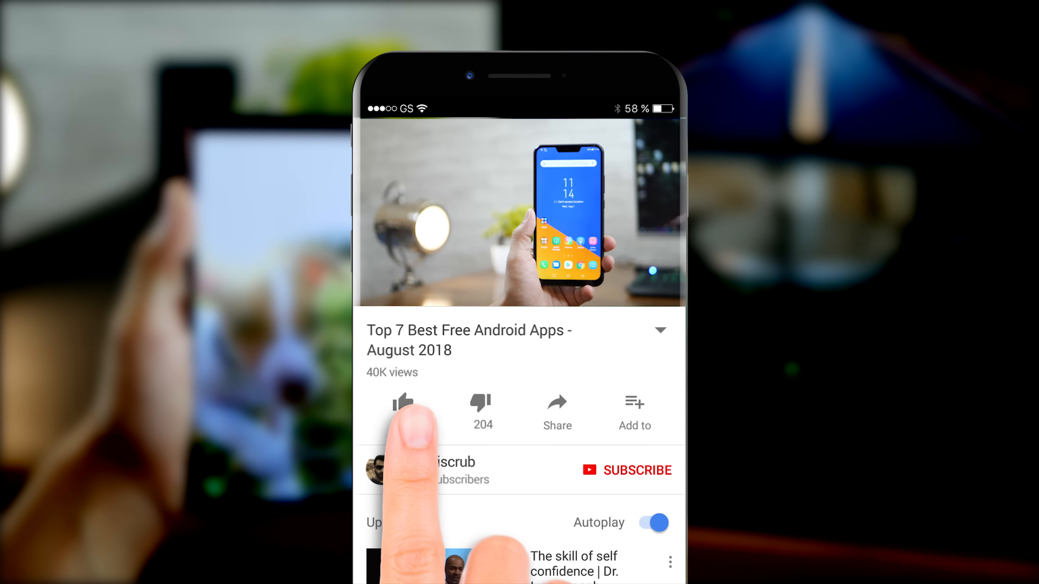
Step: Like the Top 7 Best Free Android Apps - August 2018 video
left_click(403, 402)
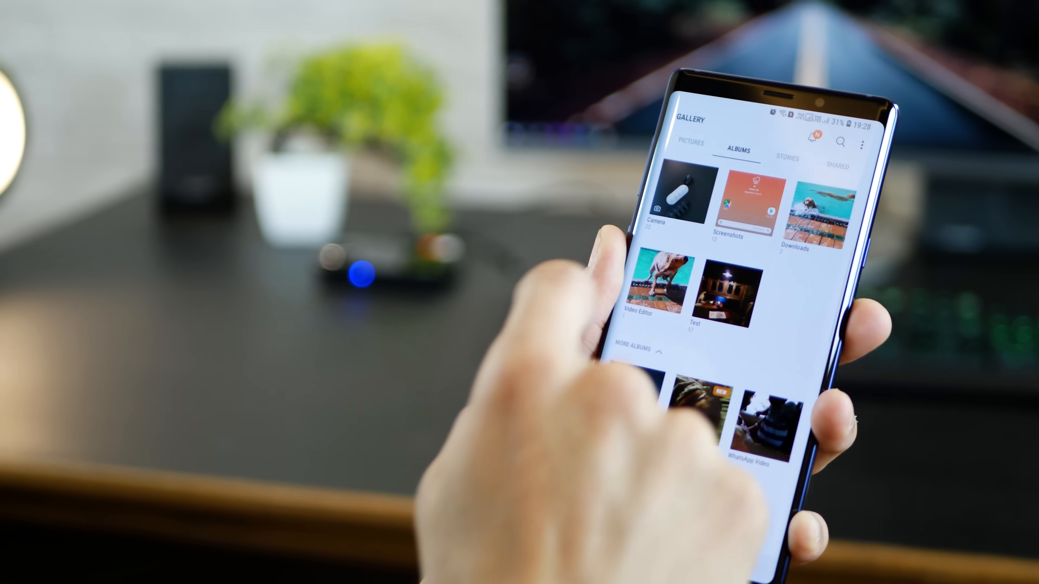
Step: View the poolside dog photo from the albums, then leave the viewer
left_click(658, 280)
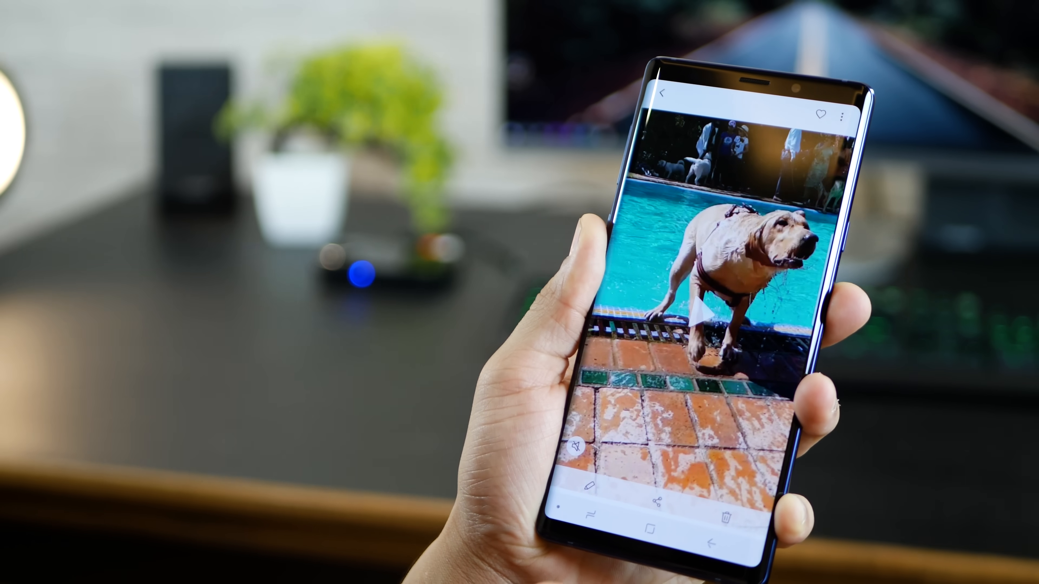
left_click(842, 115)
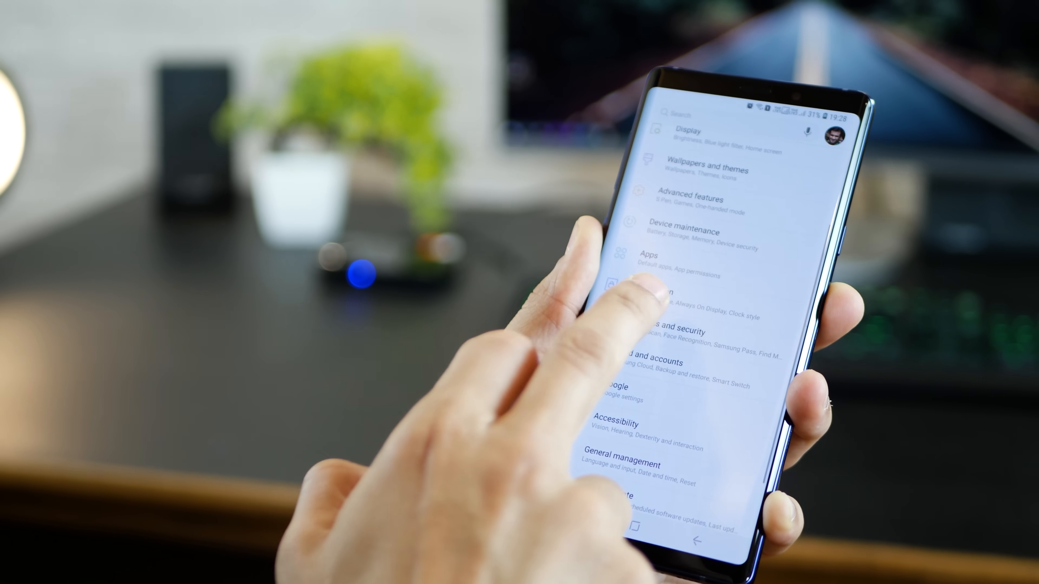
Step: Search Wallpapers and themes for the recent 'video wallpaper' query and browse its results
left_click(707, 173)
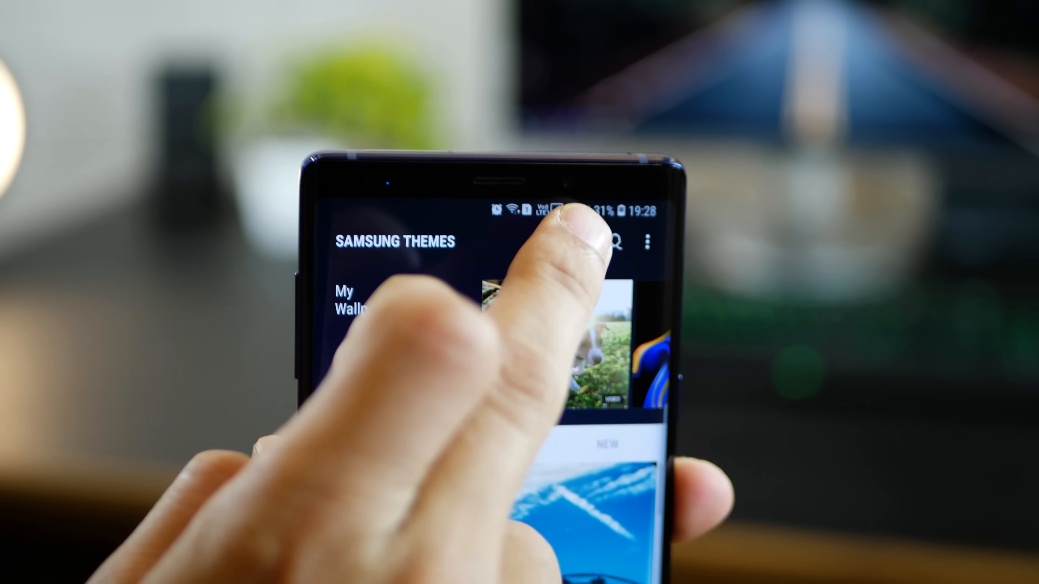
left_click(617, 243)
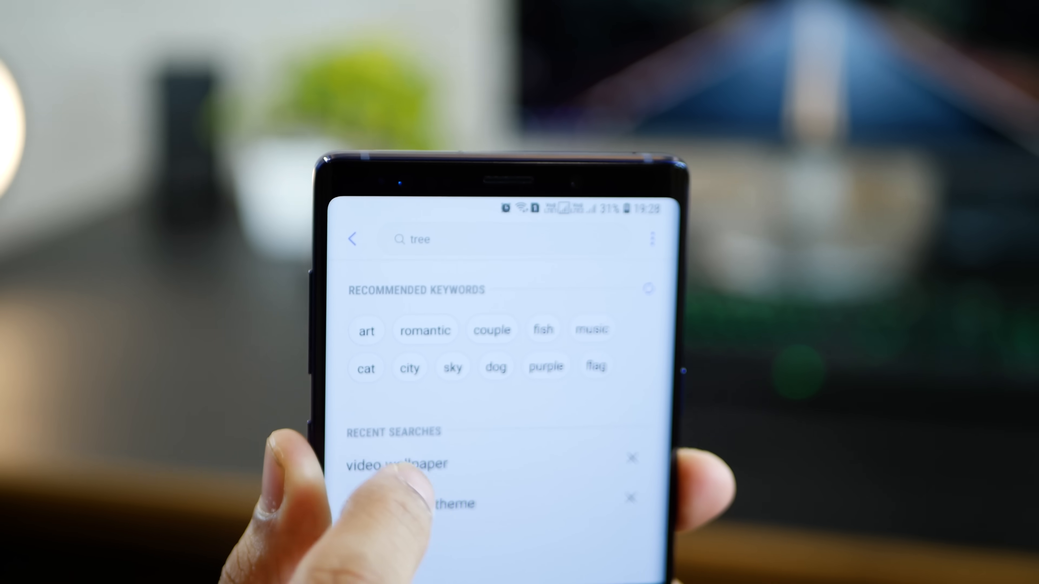
left_click(396, 464)
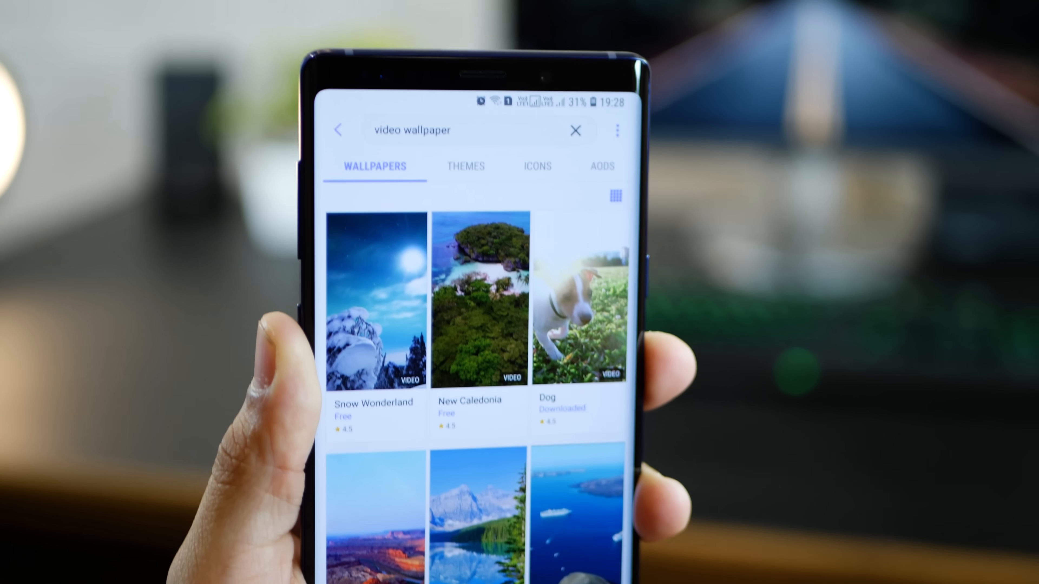
scroll("down", 3)
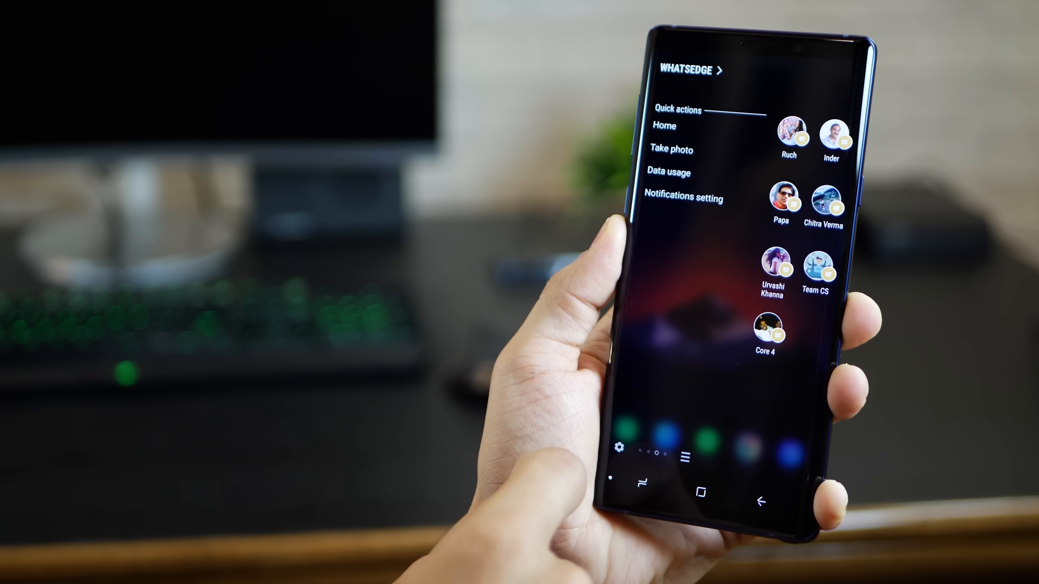
Step: Swipe in the favourite-contacts edge panel and move on to the WhatsEdge panel
scroll("left", 3)
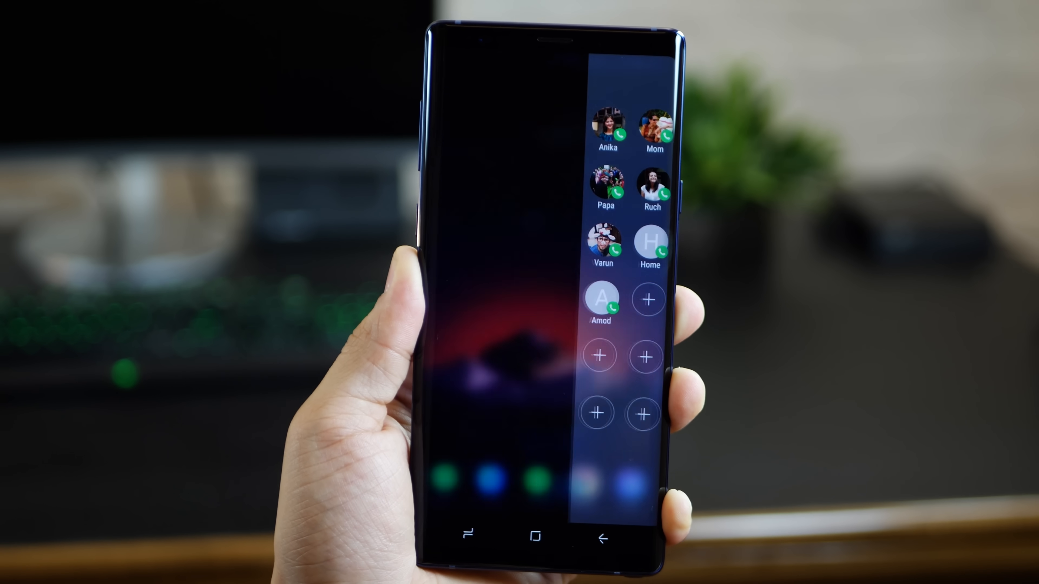
left_click(602, 237)
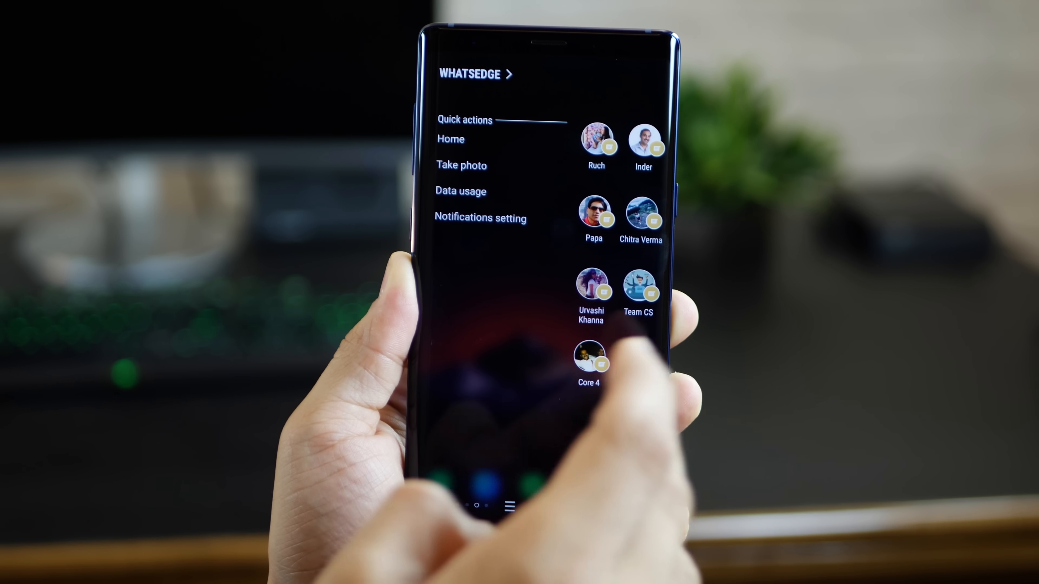
left_click(590, 282)
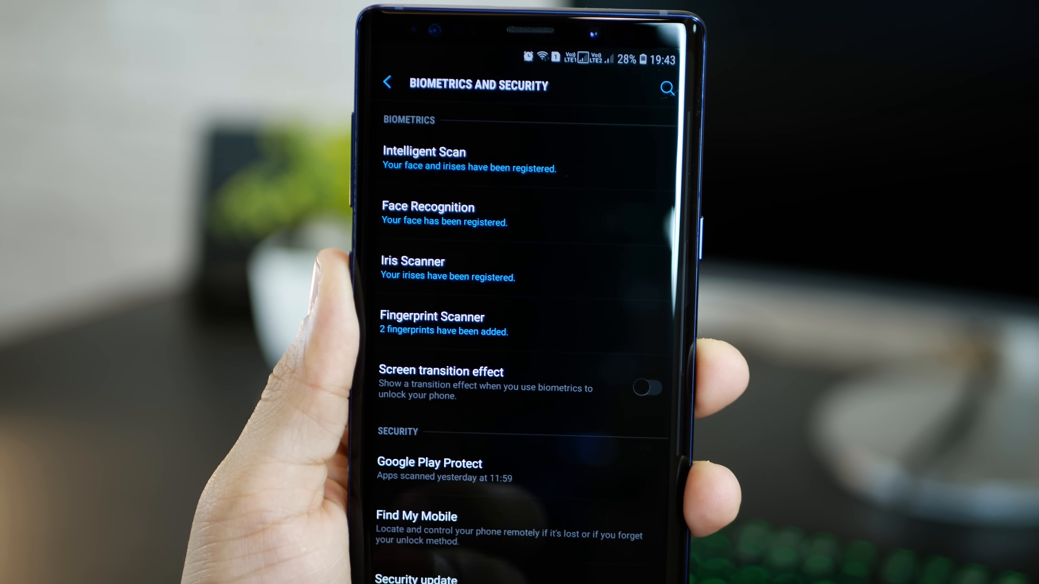
Step: Return to Settings, enter Biometrics and confirm the current PIN
left_click(387, 82)
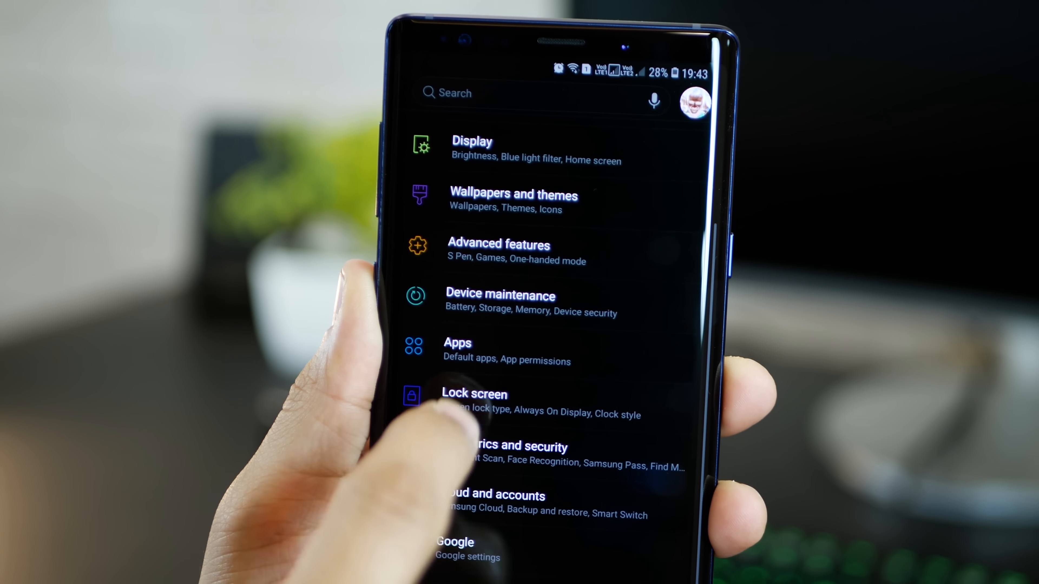
left_click(474, 393)
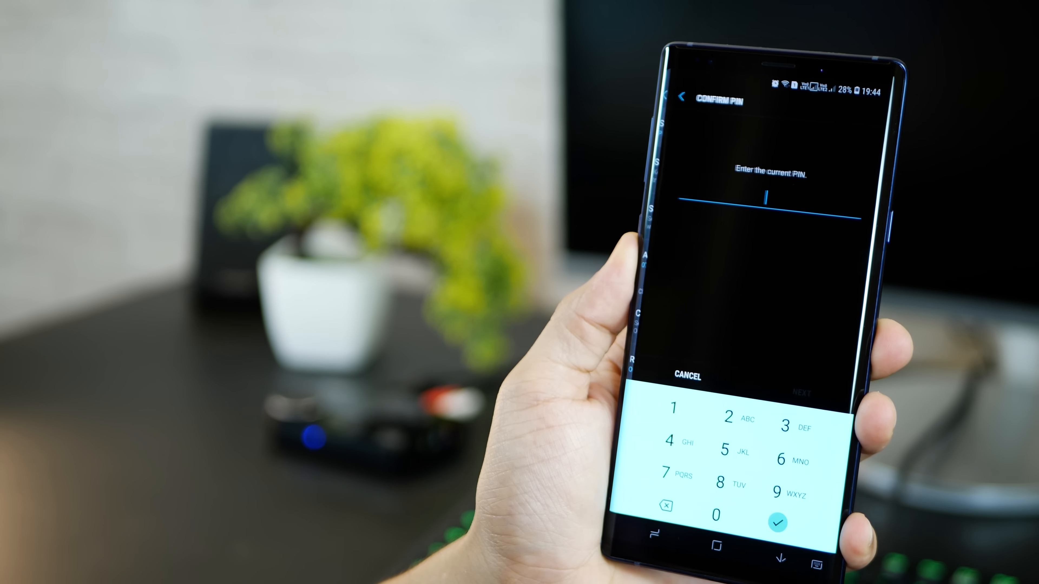
left_click(712, 495)
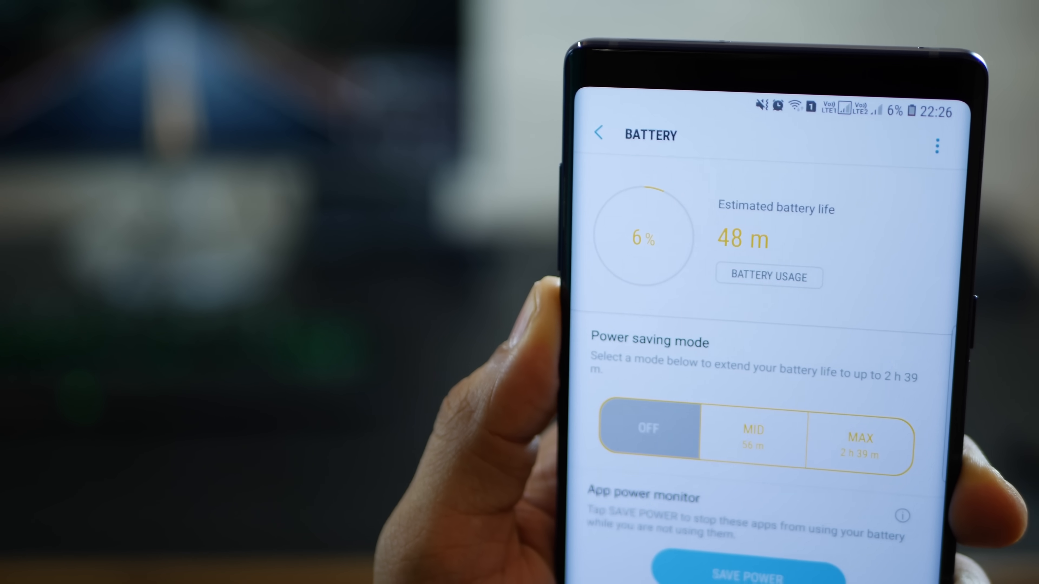
Step: Show Battery Usage down to the recent usage list with screen and Always On Display drain
left_click(768, 276)
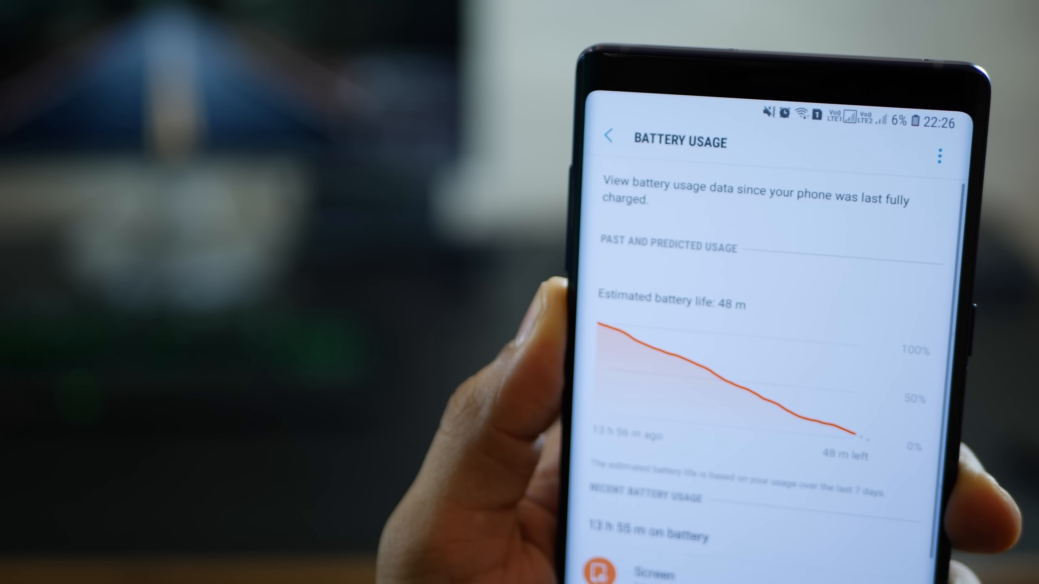
scroll("down", 3)
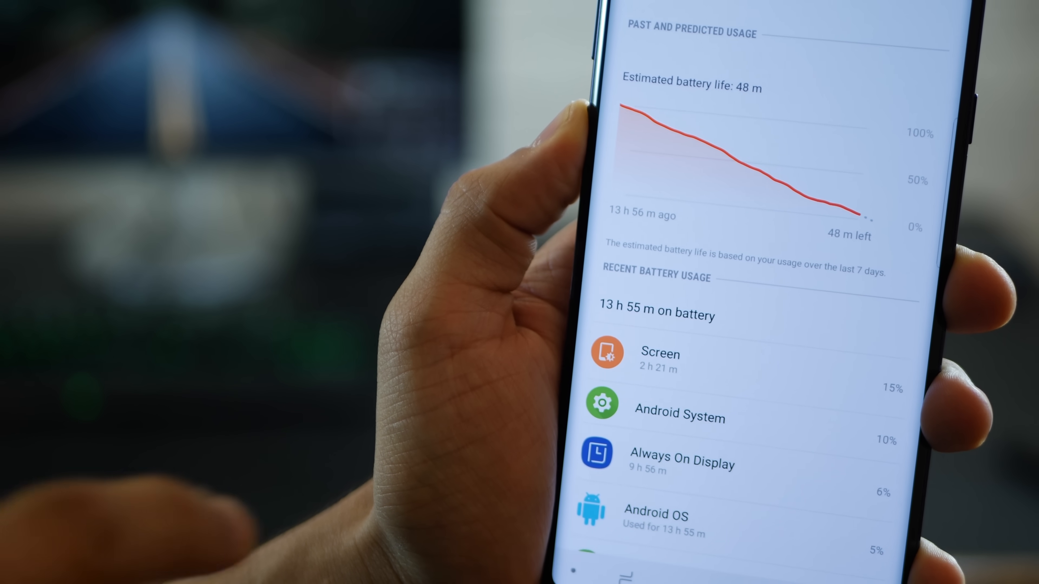
scroll("down", 3)
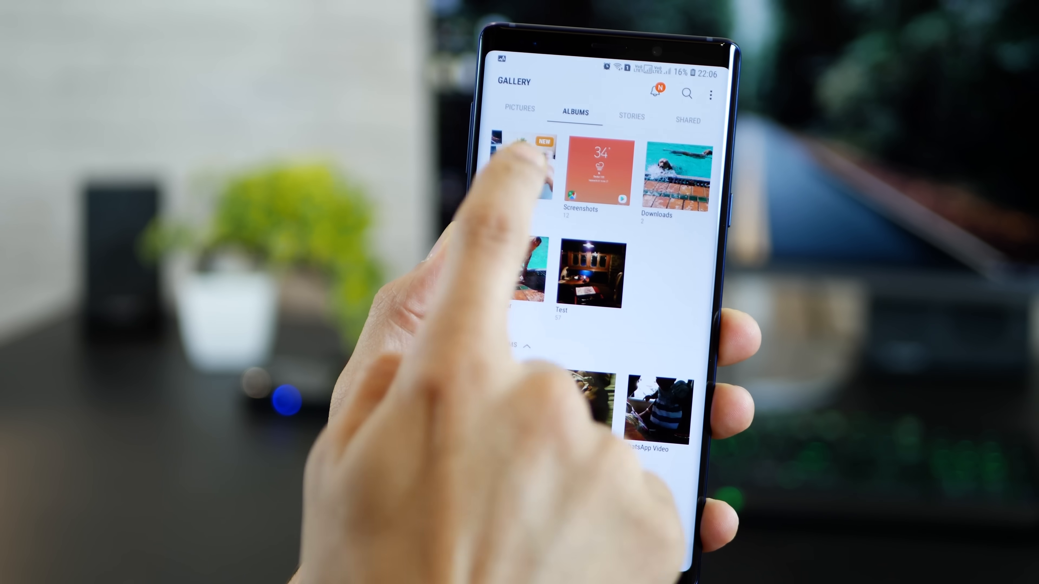
Step: View the motion photo in the album marked new before heading home
left_click(589, 275)
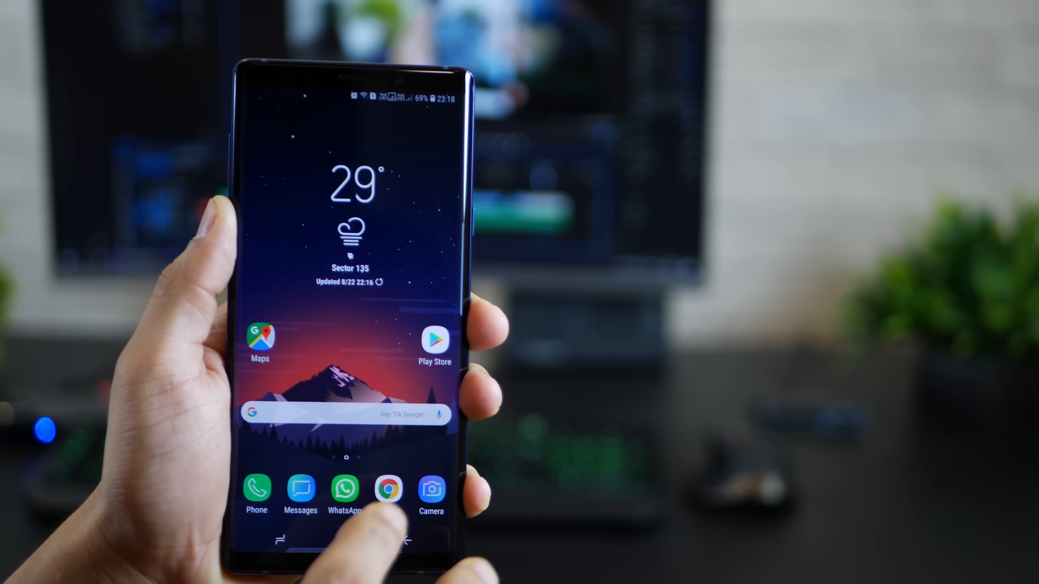
Step: Turn Motion photo off in the camera settings and return to the viewfinder
left_click(430, 487)
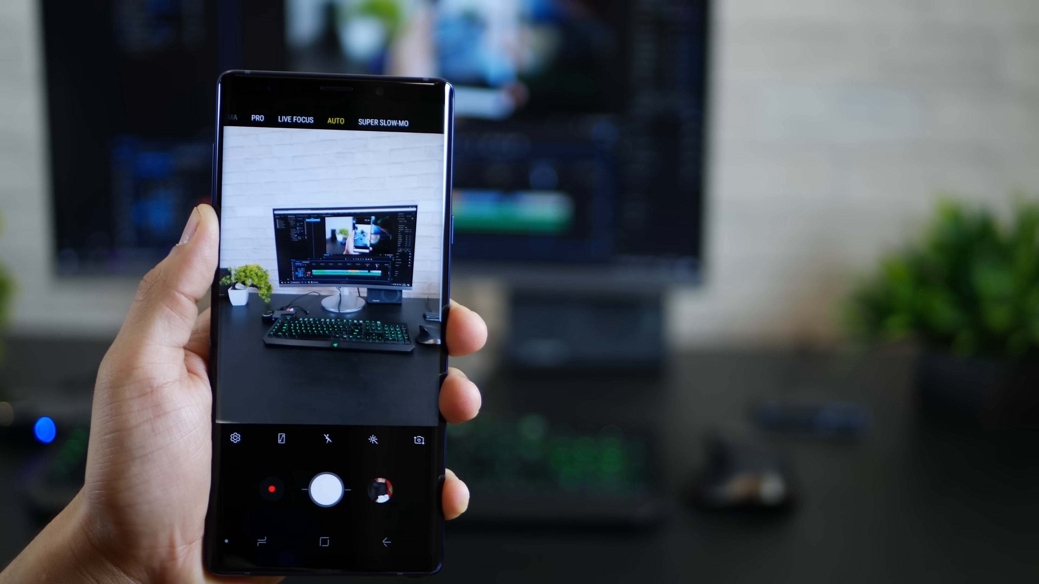
left_click(235, 439)
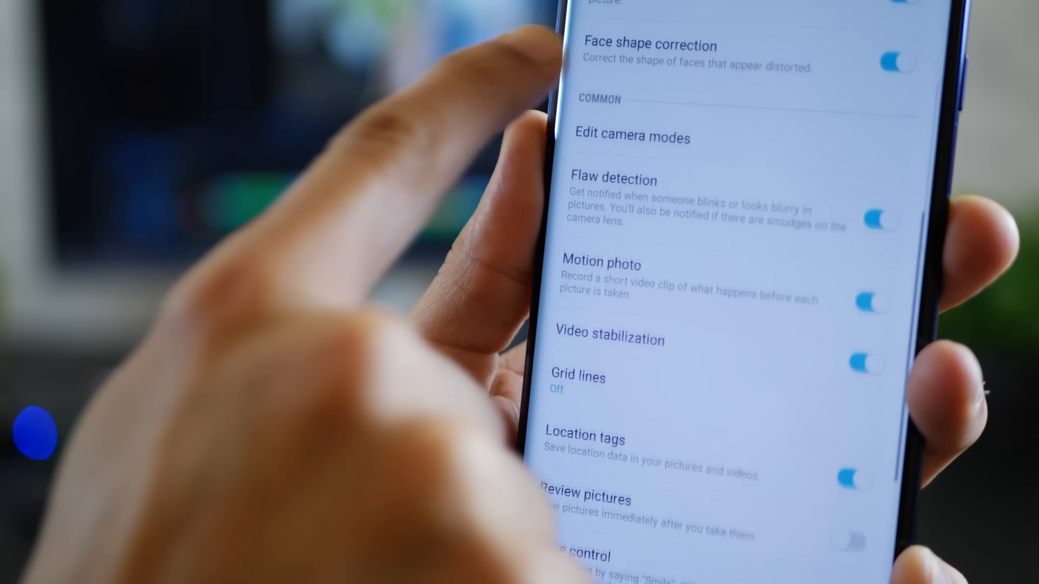
scroll("down", 3)
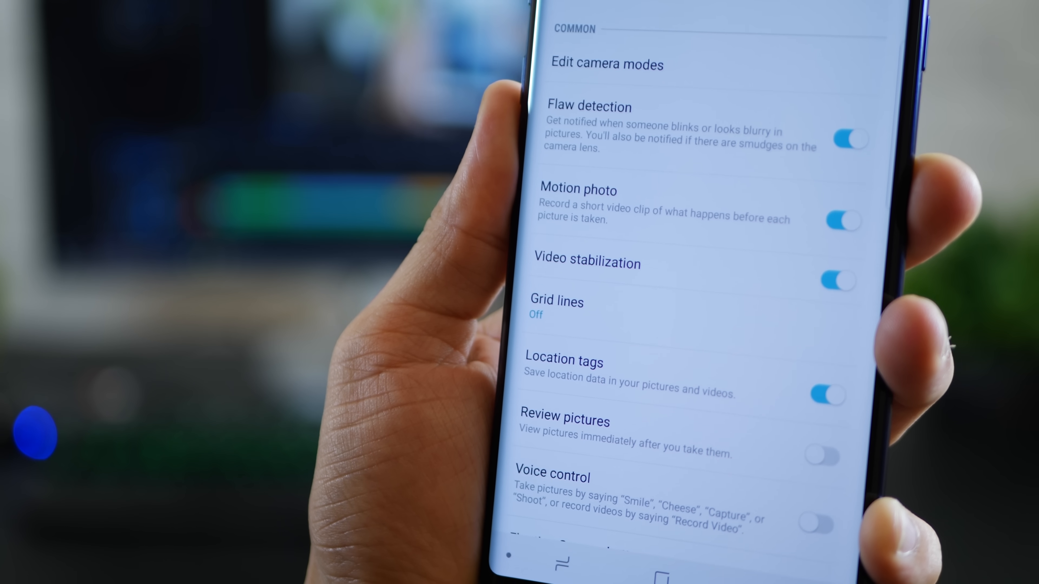
left_click(842, 220)
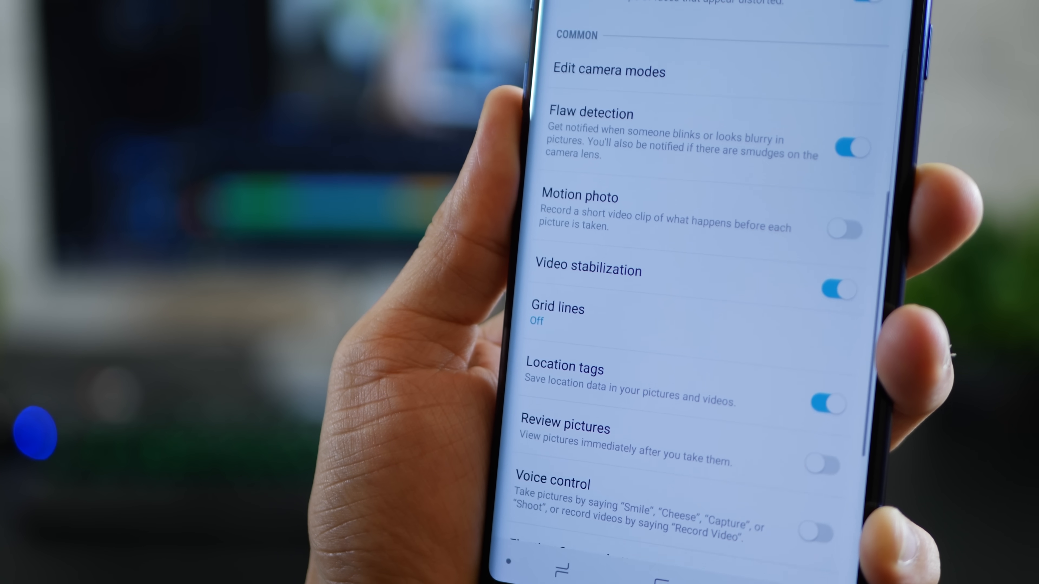
left_click(842, 228)
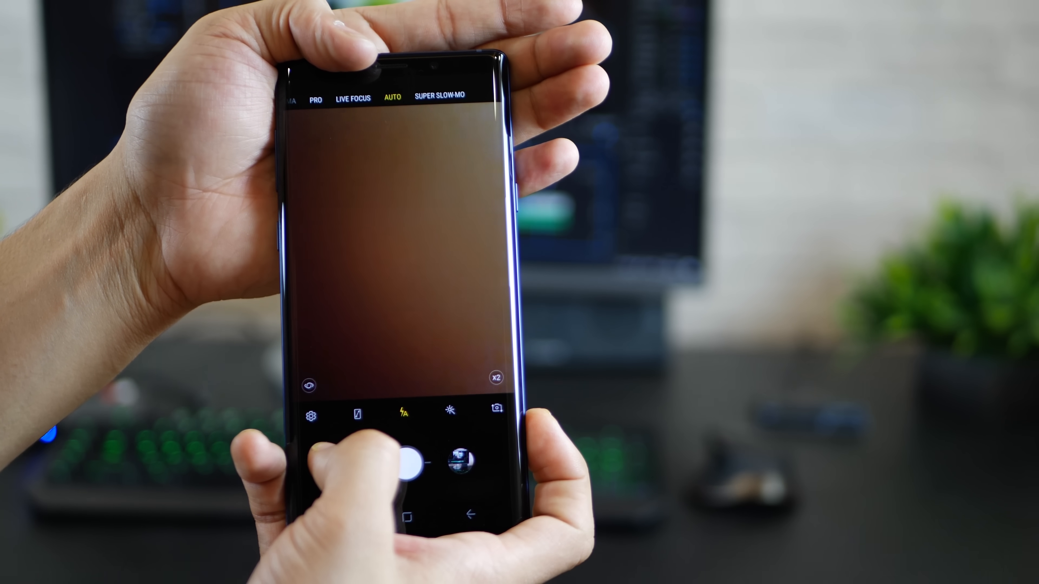
Step: Begin a video recording from the camera viewfinder
left_click(406, 461)
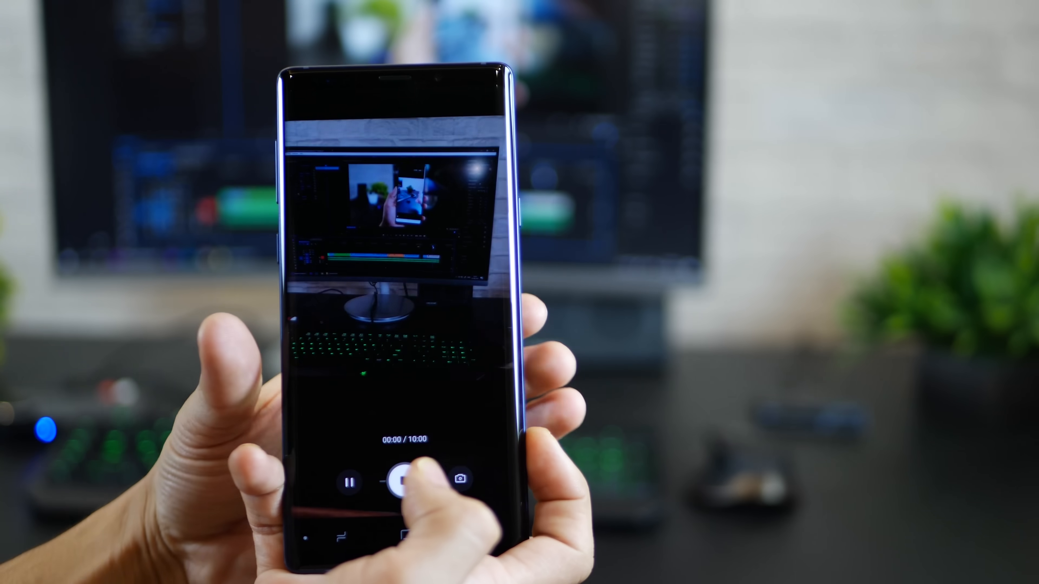